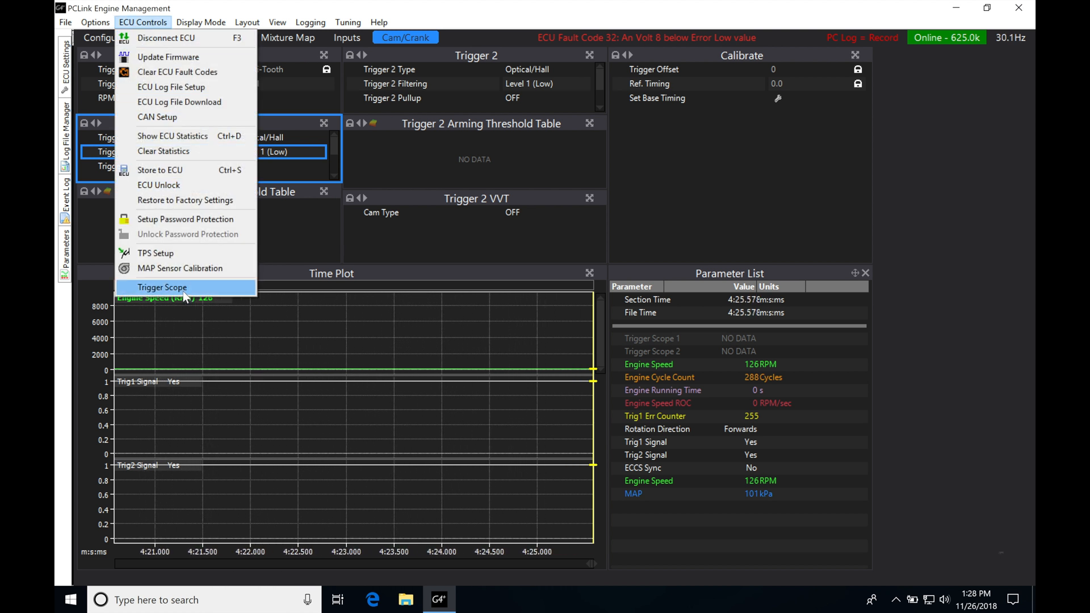
# Open the Trigger Scope to view captured Trigger 1 and Trigger 2 waveforms
pyautogui.click(163, 287)
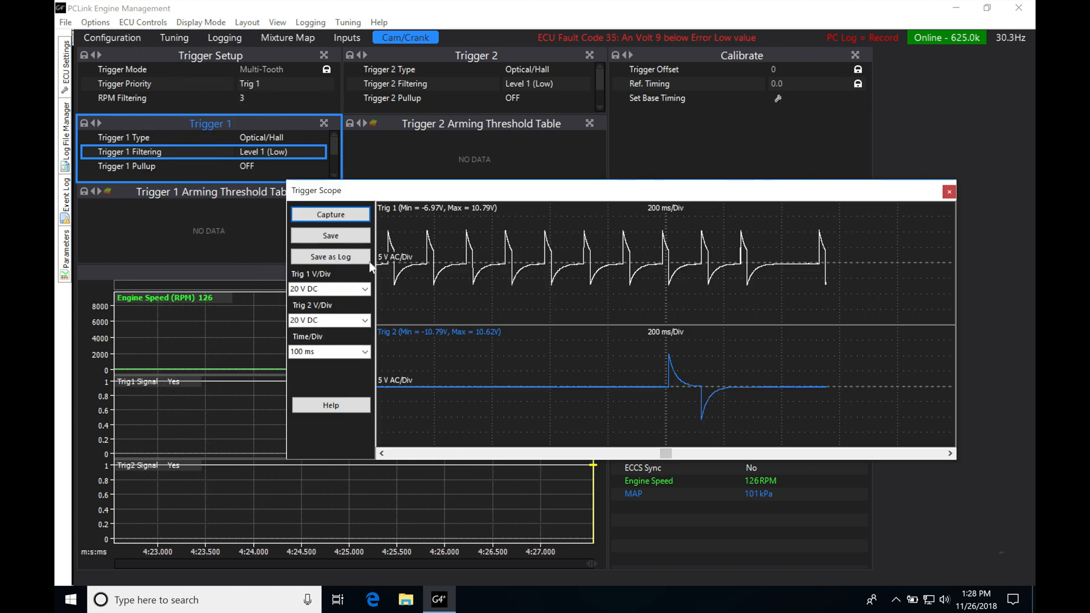
pyautogui.moveTo(484, 242)
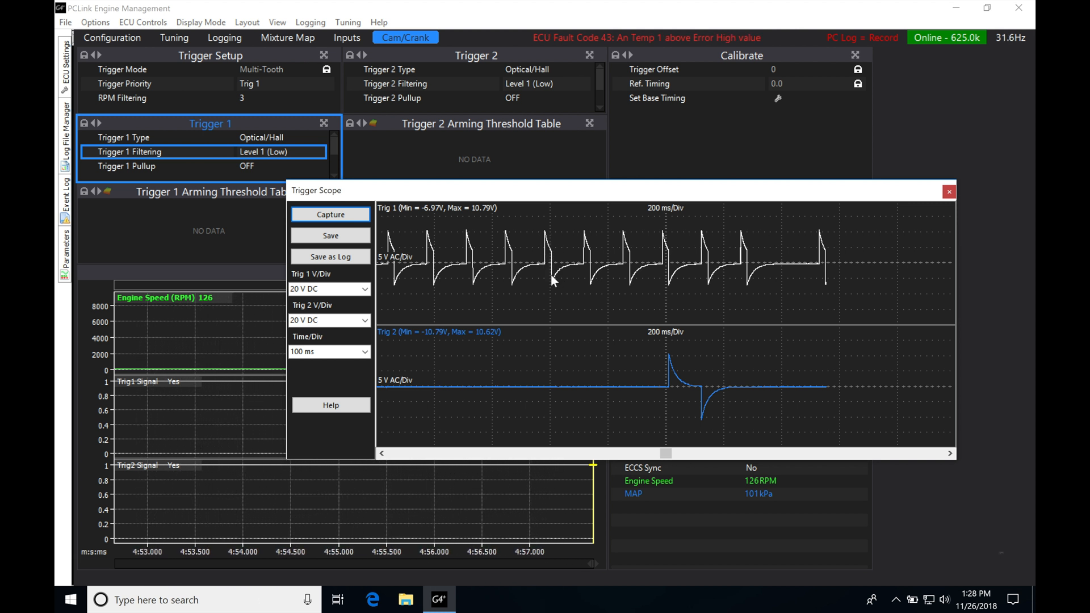
pyautogui.moveTo(615, 272)
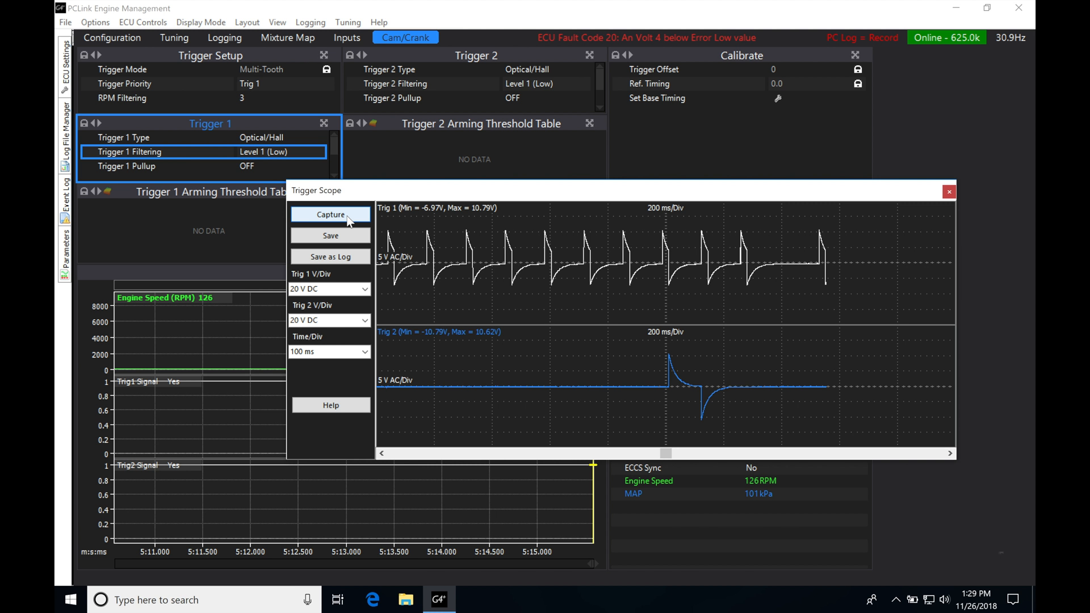
# Capture a new trigger trace at 200 ms timebase showing square-wave crank and cam signals
pyautogui.click(330, 215)
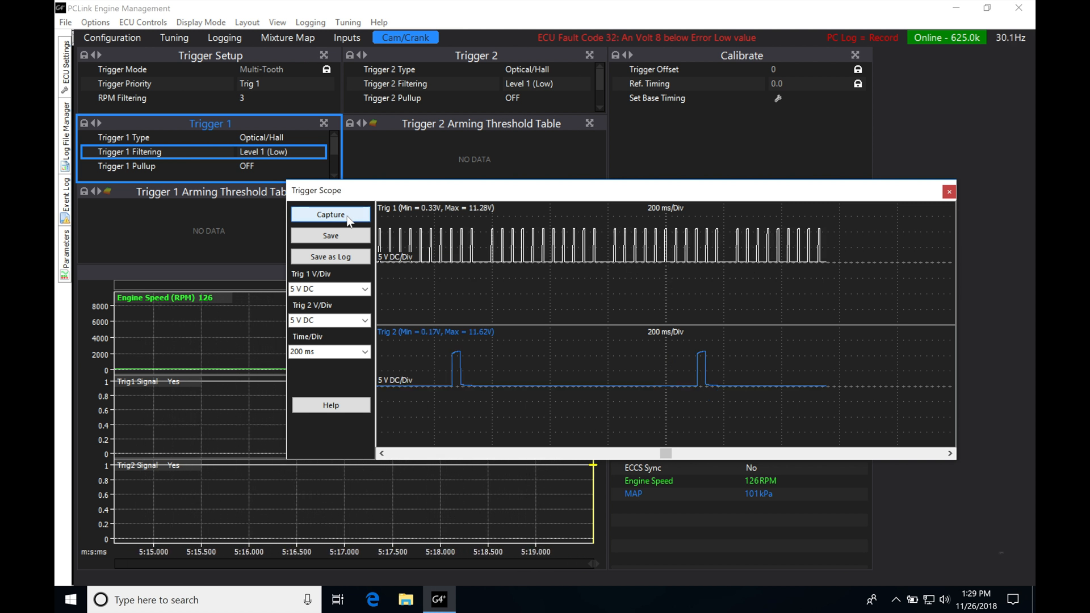
pyautogui.moveTo(492, 270)
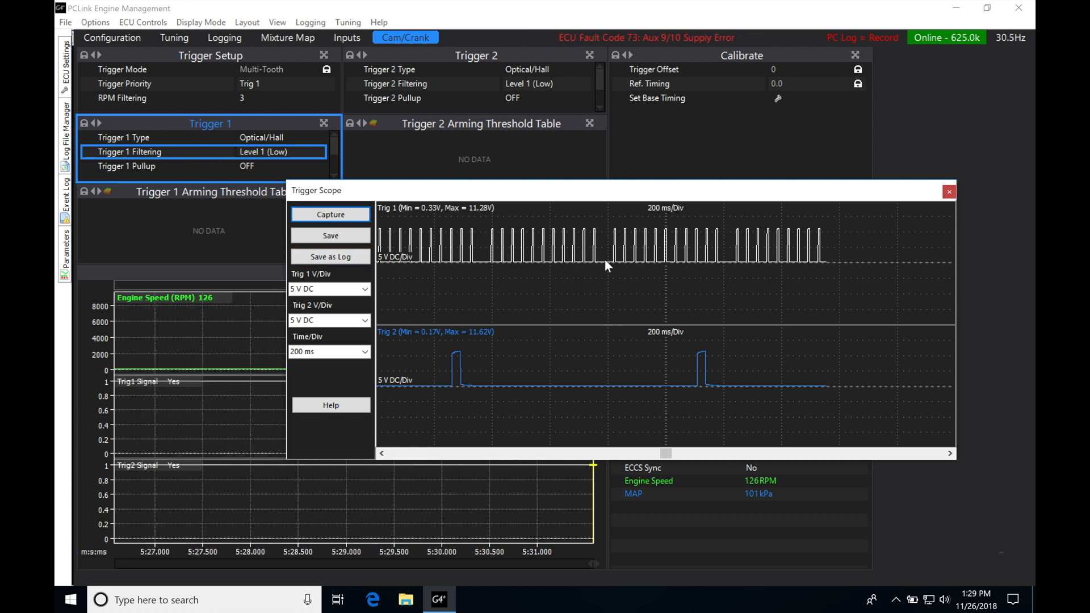
pyautogui.moveTo(813, 278)
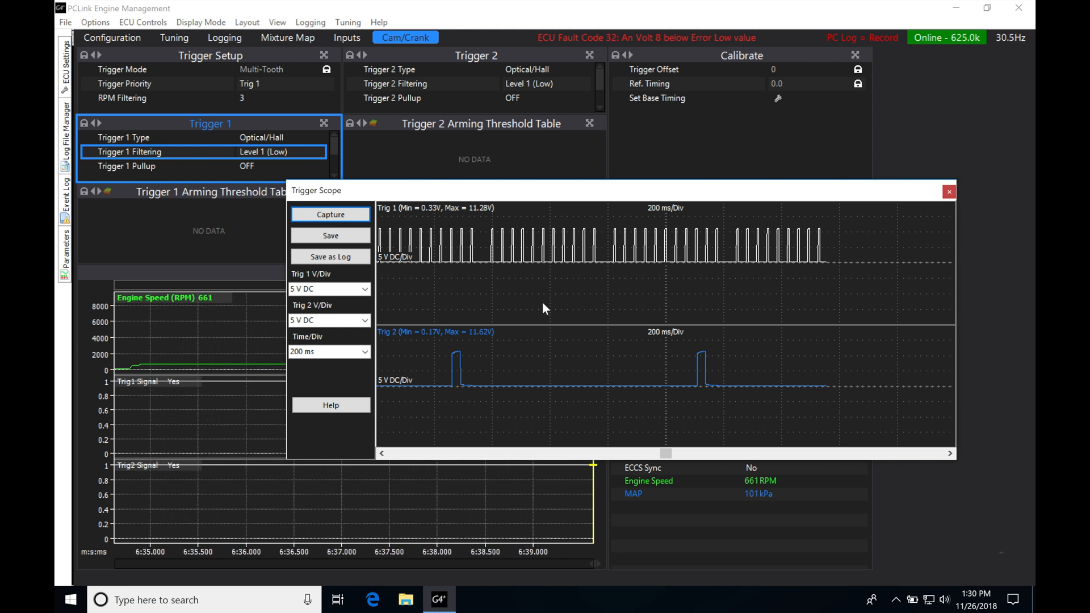
pyautogui.click(330, 214)
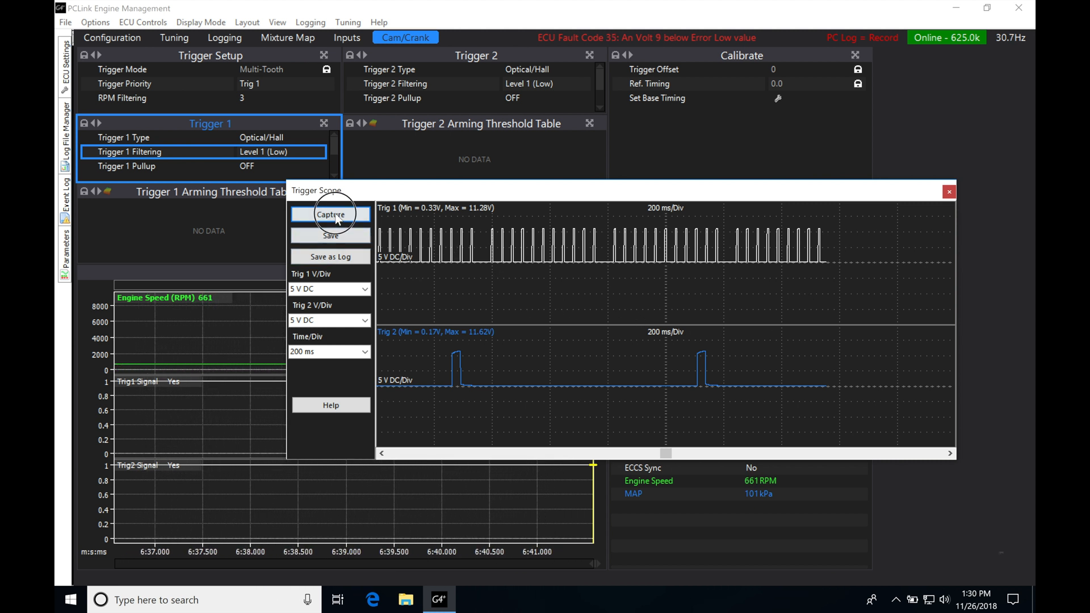
# Capture a 100 ms/div running-engine trace showing the 60-minus-2 crank teeth and one cam pulse
pyautogui.click(330, 214)
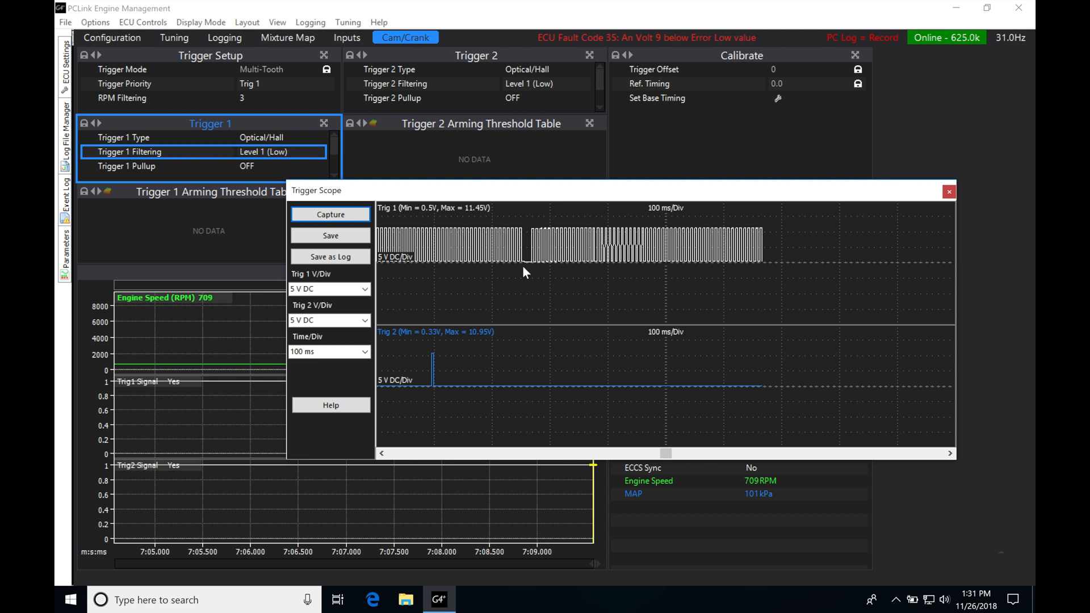
pyautogui.moveTo(406, 406)
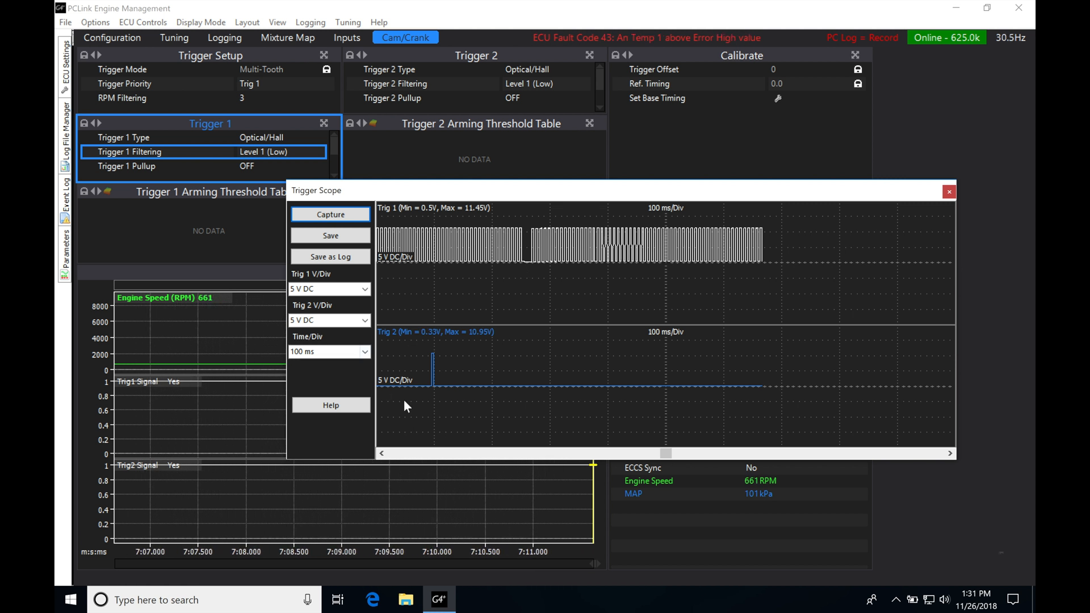